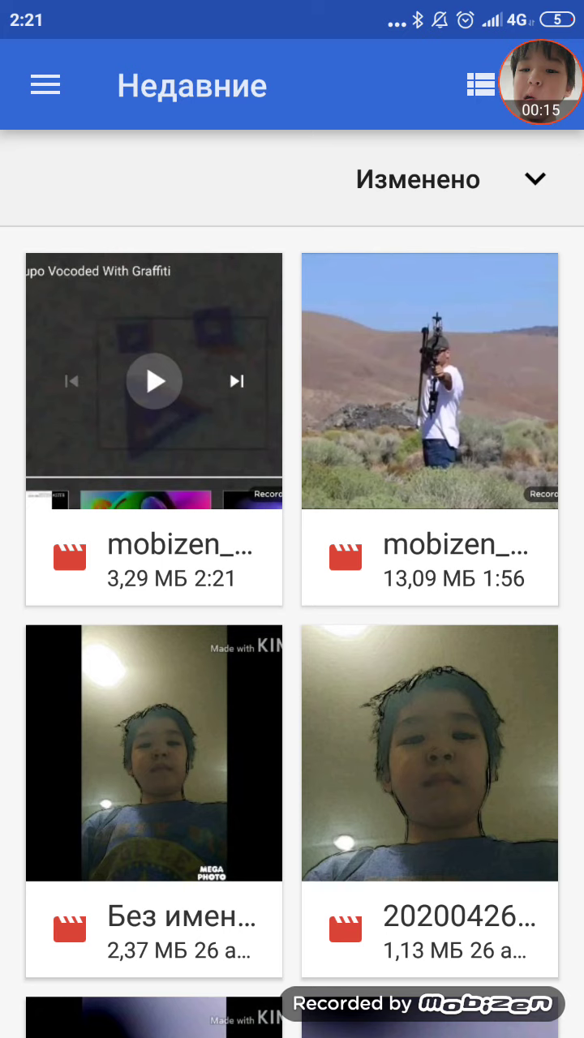
Step: Launch the V2Art Camera Filters app from the Recent files list
{"action": "left_click", "coordinate": [154, 382]}
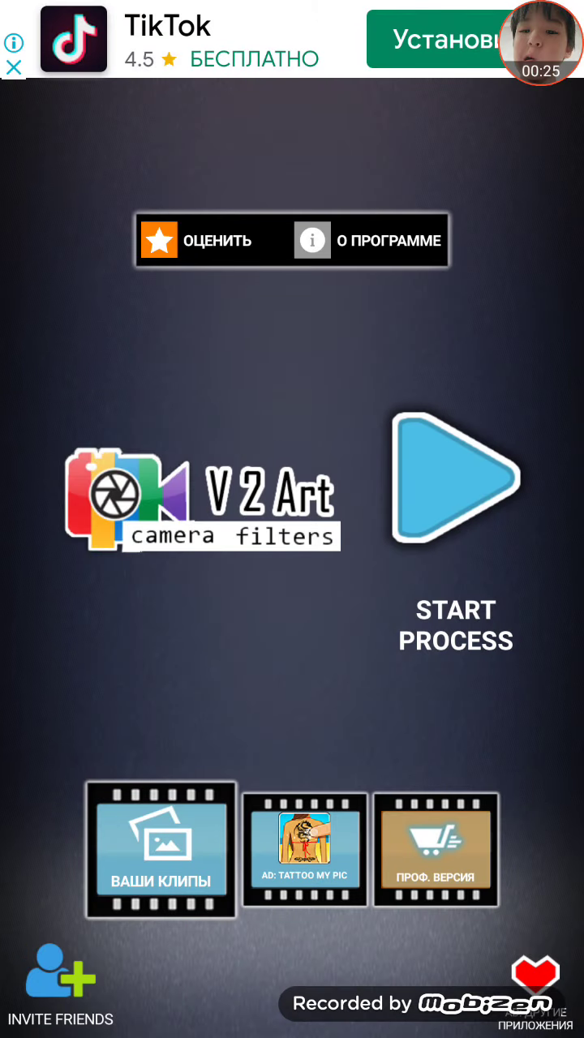
Step: Start processing and load the Klasky Csupo recording into the filter editor
{"action": "left_click", "coordinate": [454, 484]}
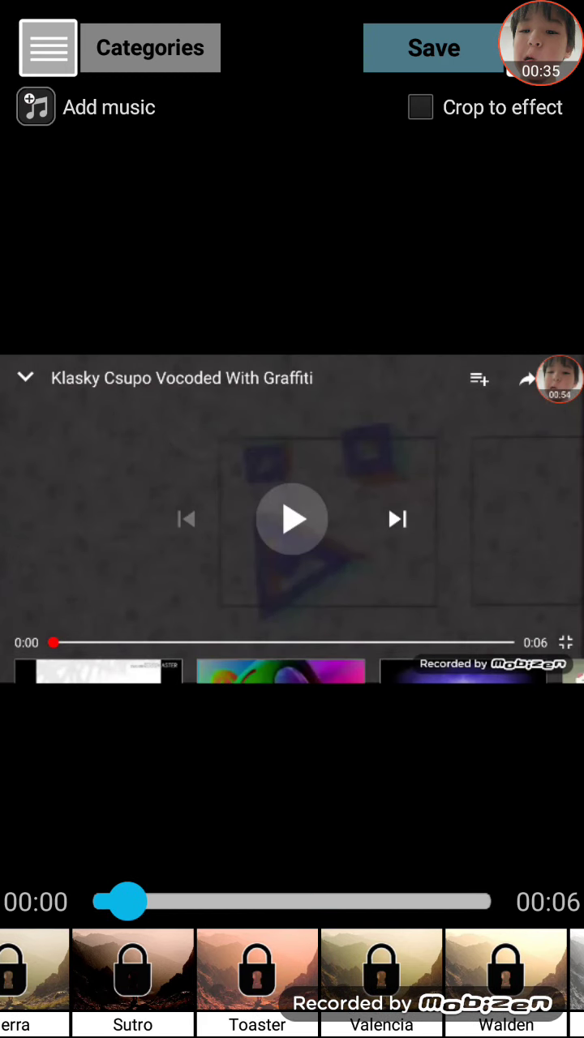
Step: Browse the filter strip and play the Klasky Csupo clip to its end
{"action": "left_click_drag", "start_coordinate": [122, 902], "coordinate": [175, 902]}
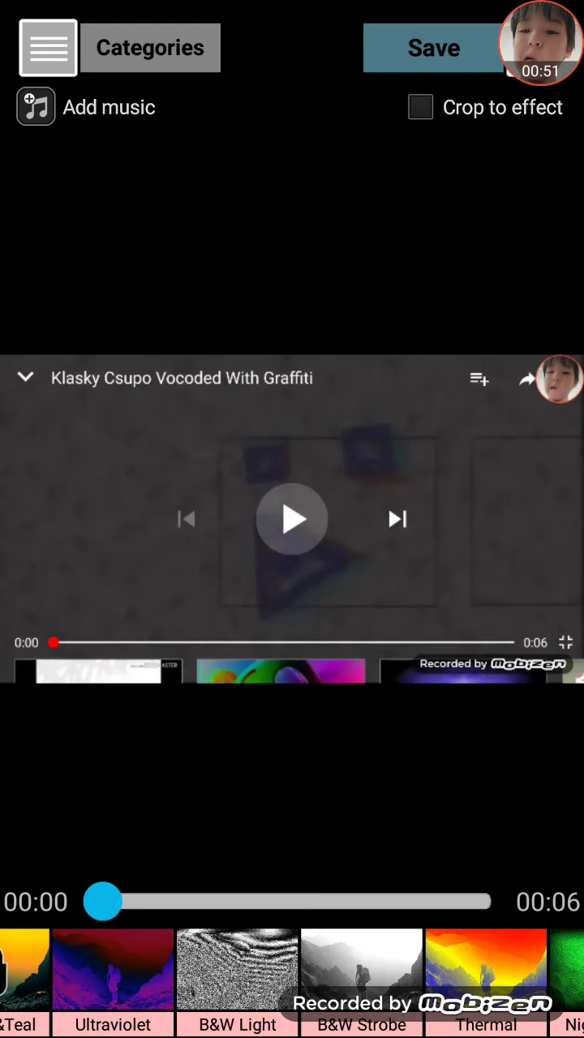
{"action": "left_click", "coordinate": [292, 519]}
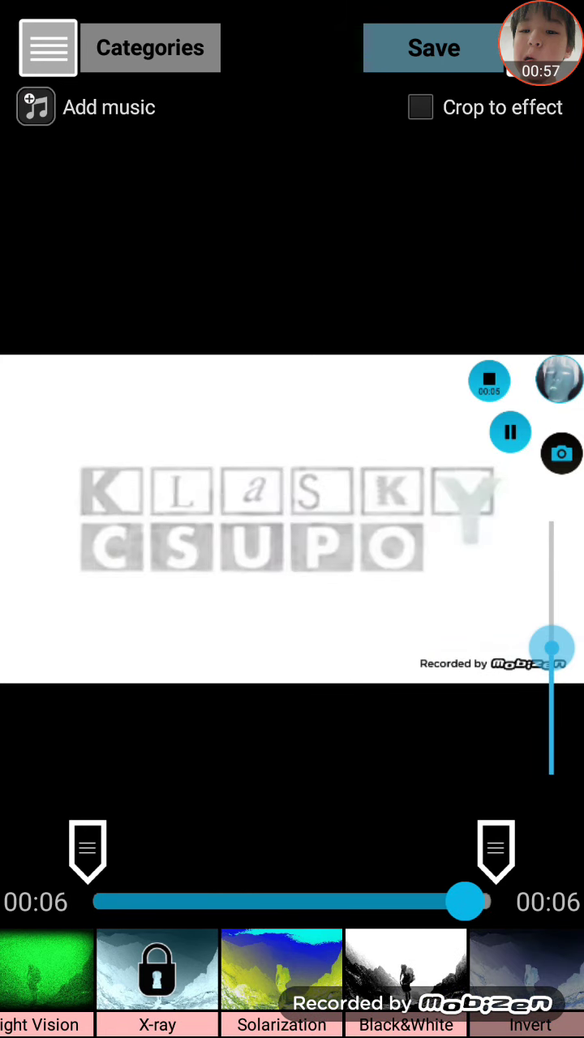
{"action": "left_click", "coordinate": [435, 47]}
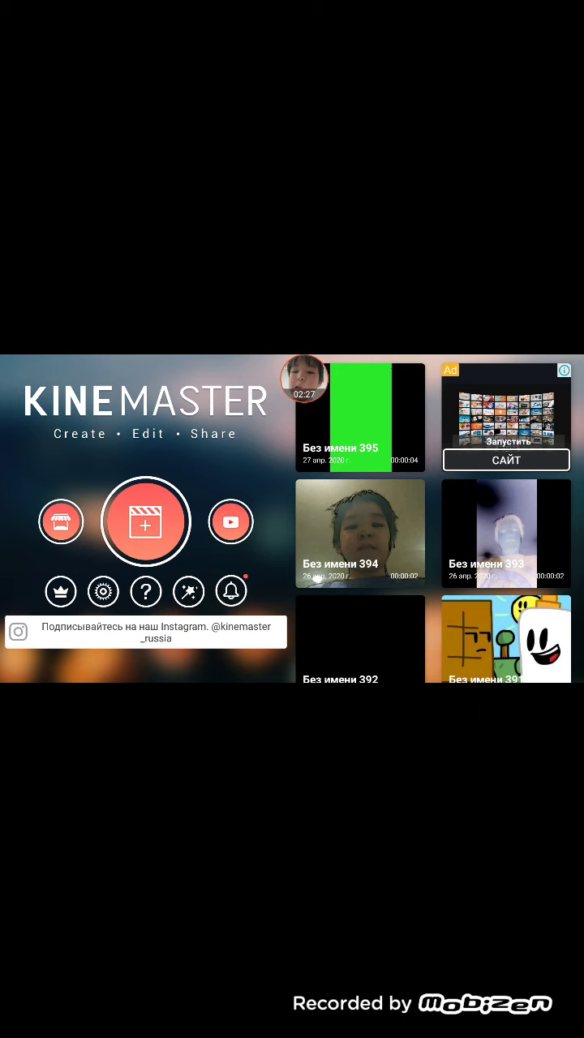
Step: Create a new KineMaster project with the Klasky Csupo recording from the Media Browser
{"action": "left_click", "coordinate": [146, 521]}
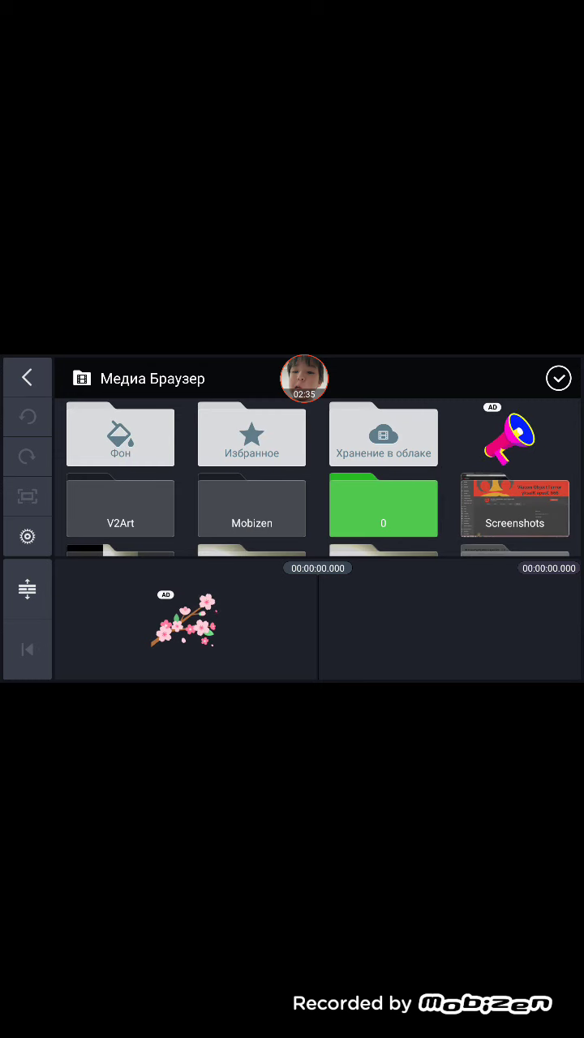
{"action": "left_click", "coordinate": [120, 509]}
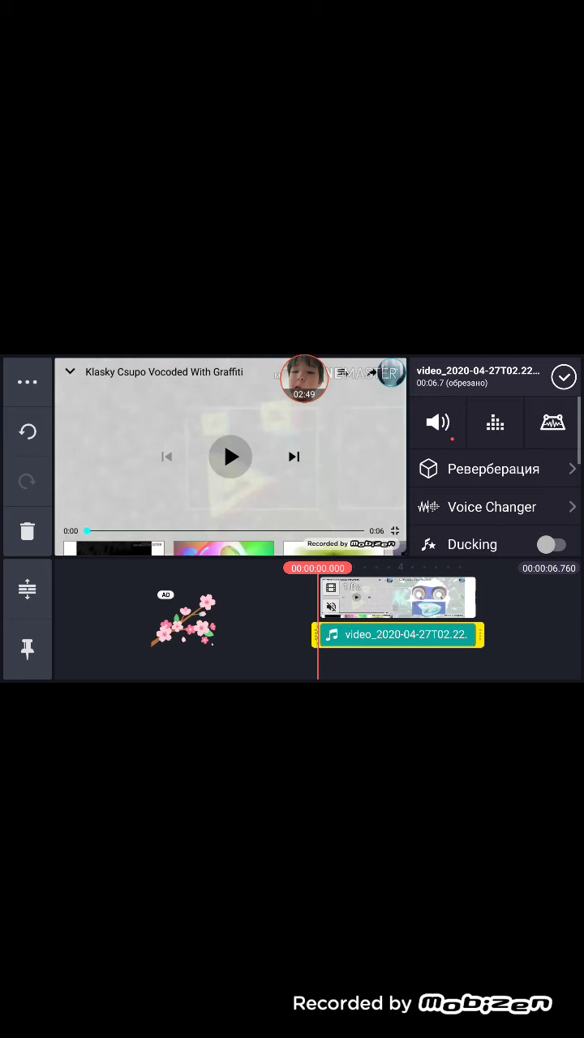
Step: Apply Two Vox 1 to the audio track and Chipmunk to its duplicated copy
{"action": "left_click", "coordinate": [492, 506]}
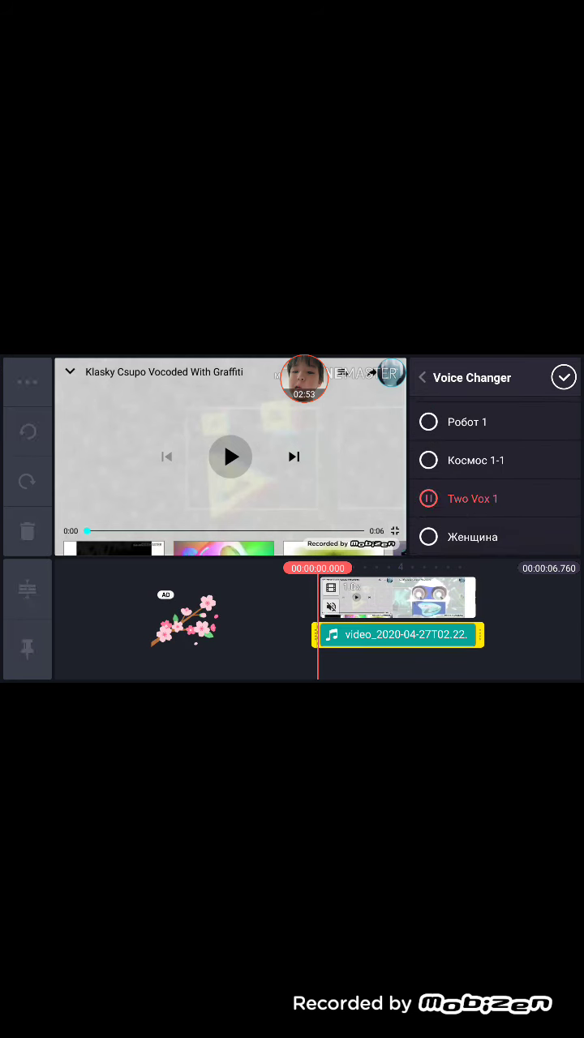
{"action": "left_click", "coordinate": [230, 457]}
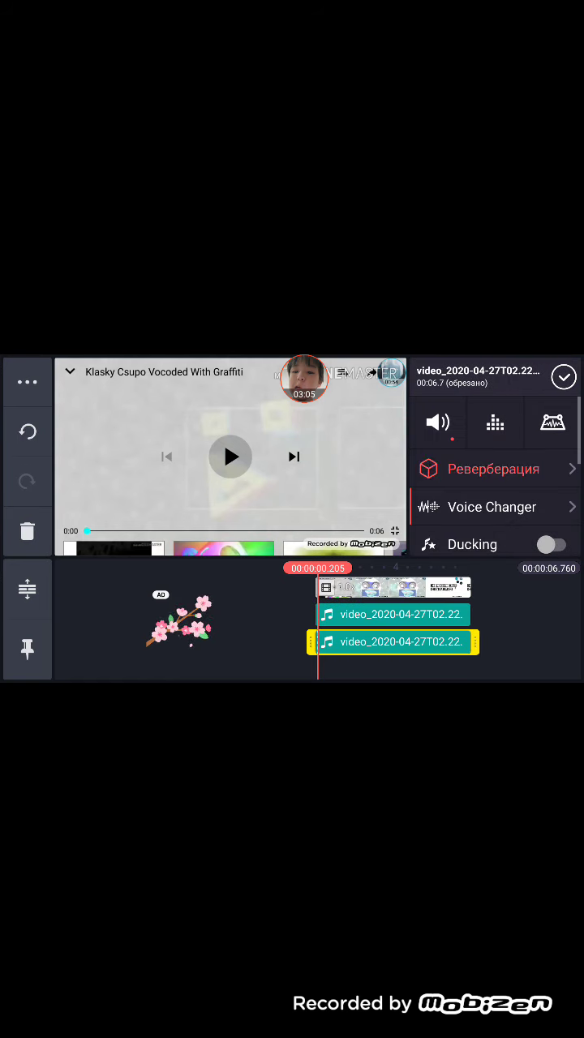
{"action": "left_click", "coordinate": [490, 506]}
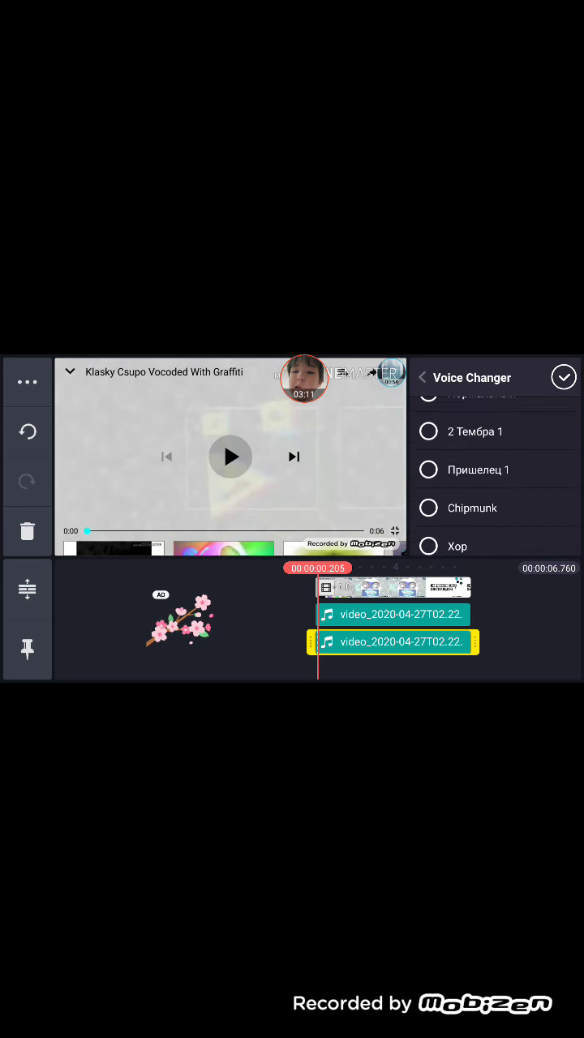
{"action": "left_click", "coordinate": [472, 507]}
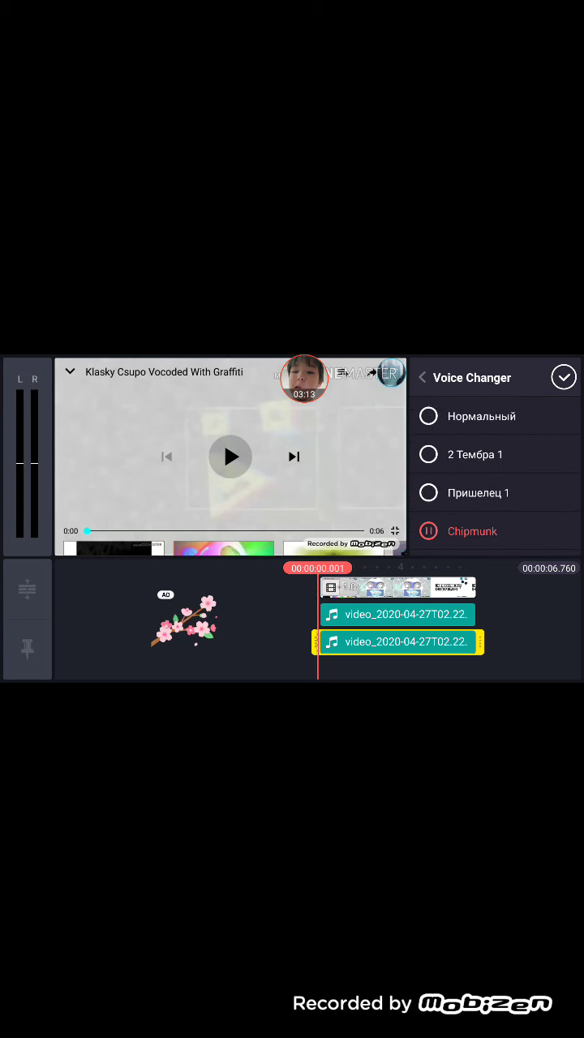
{"action": "left_click", "coordinate": [231, 458]}
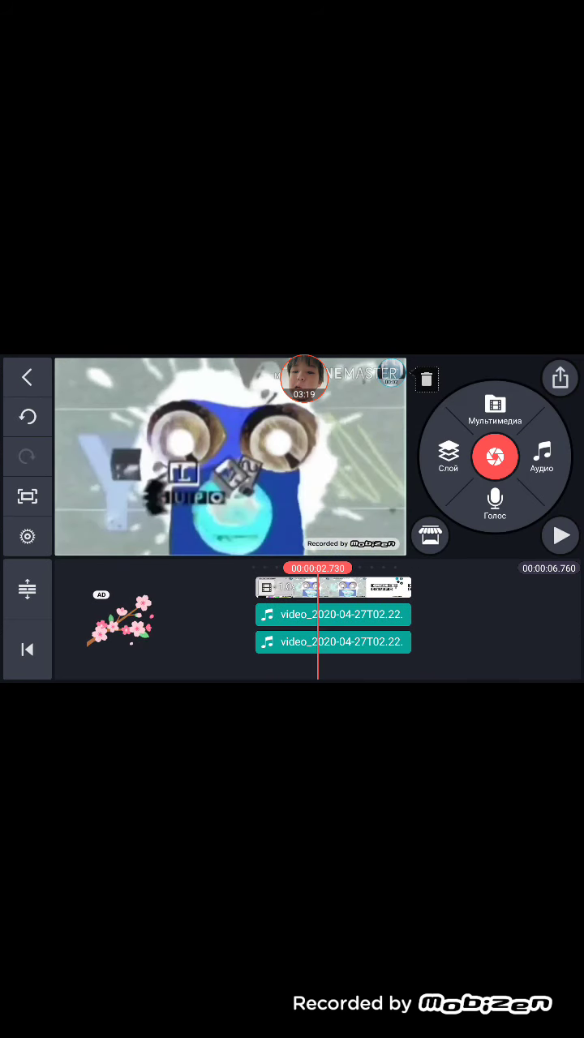
Step: Select the lower audio track, then open the logo video clip's editing panel
{"action": "left_click", "coordinate": [332, 642]}
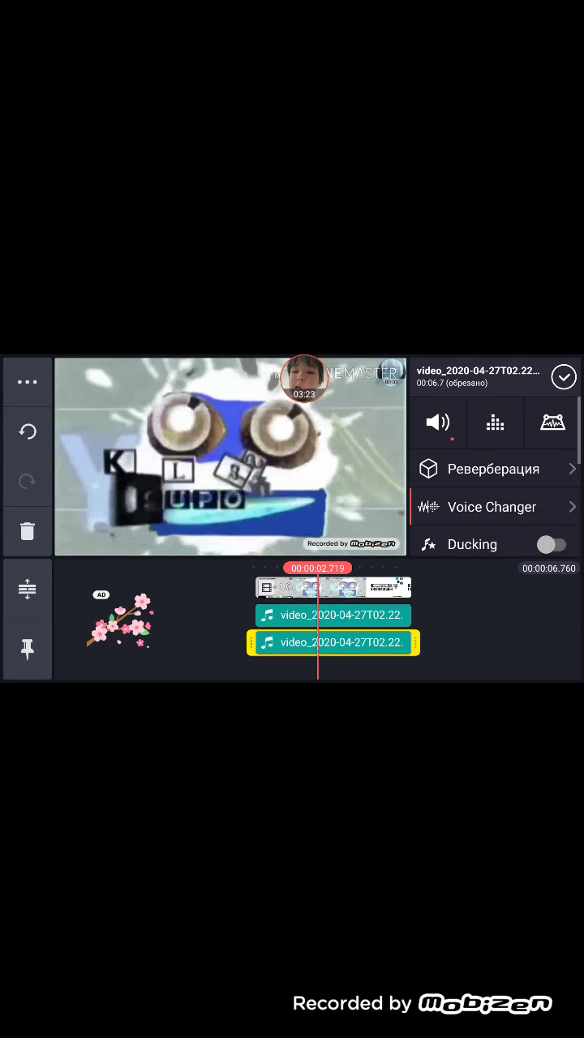
{"action": "left_click", "coordinate": [492, 507]}
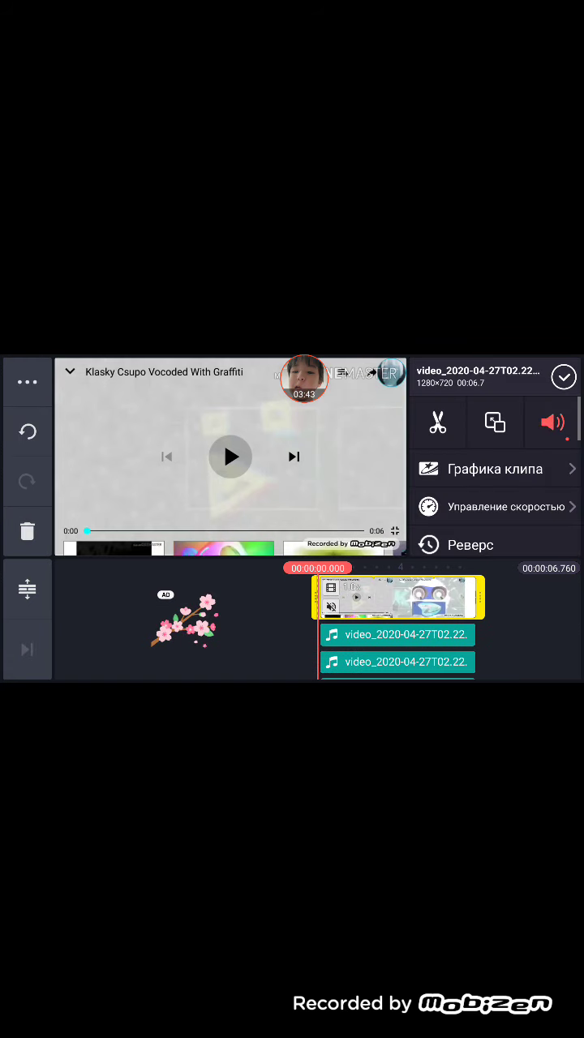
Step: Check the clip's volume controls, then play the project preview from the start
{"action": "left_click", "coordinate": [552, 422]}
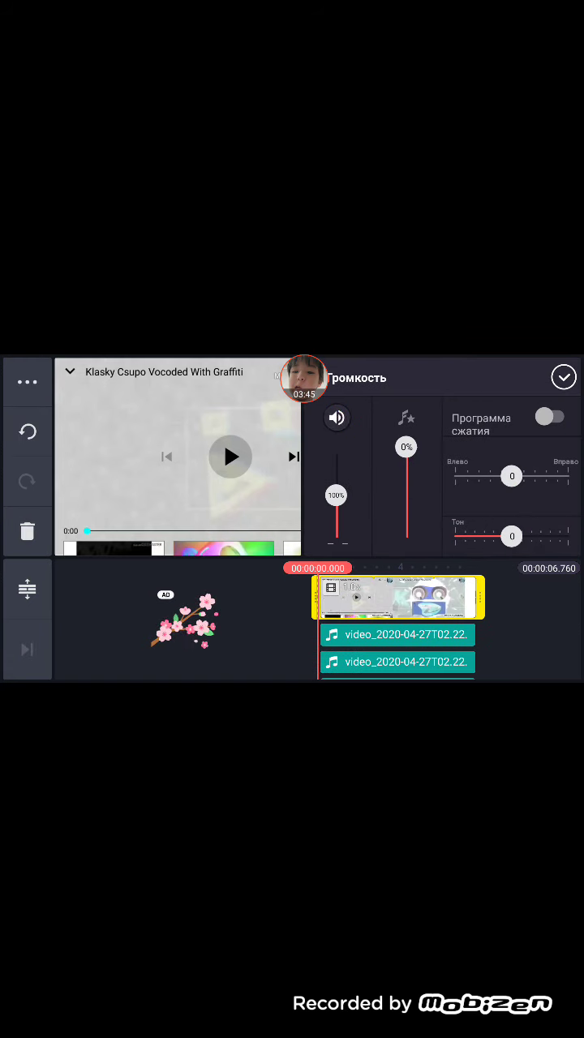
{"action": "left_click", "coordinate": [565, 376]}
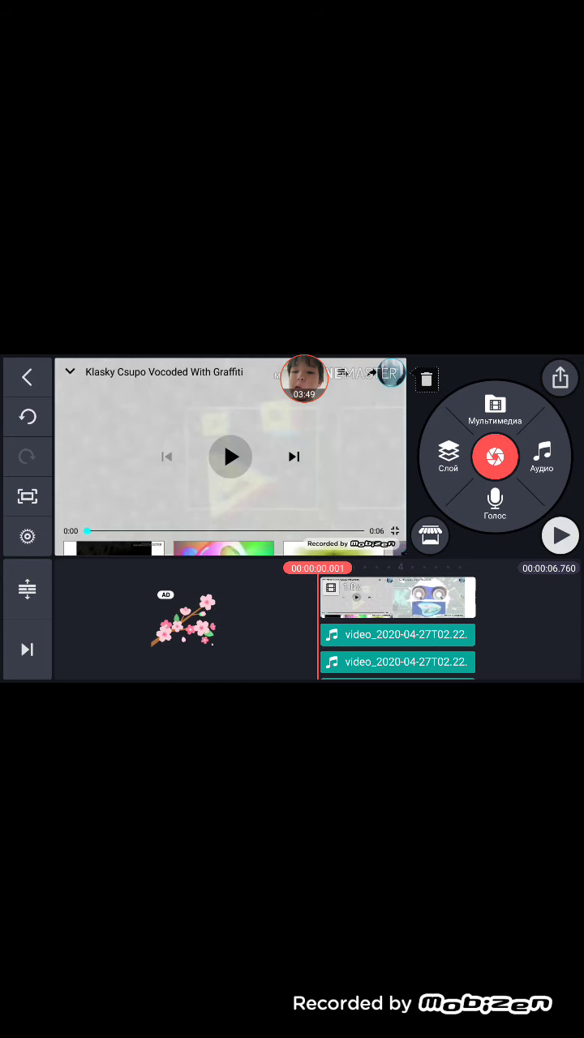
{"action": "left_click", "coordinate": [560, 536]}
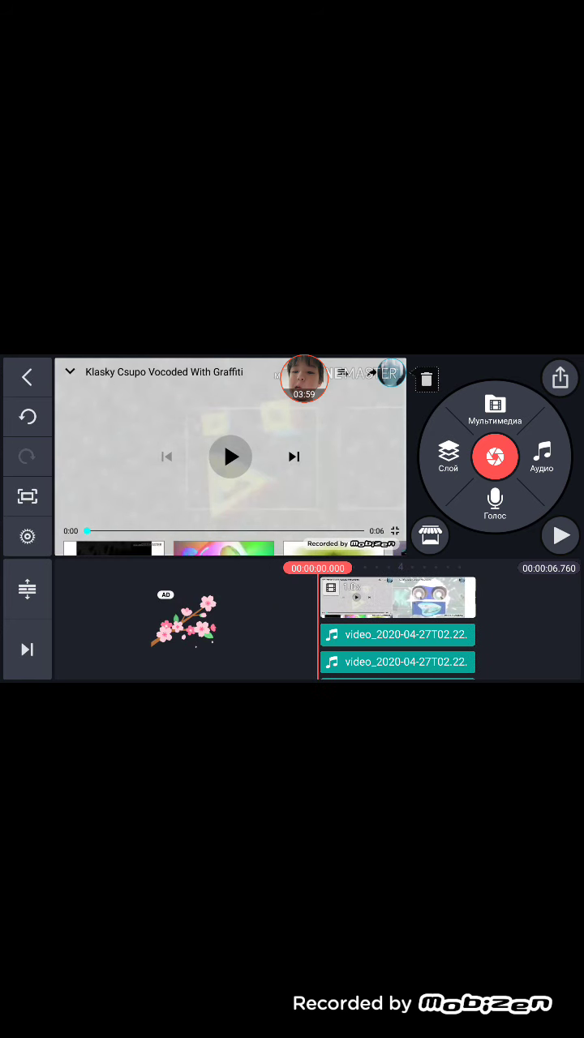
{"action": "left_click", "coordinate": [560, 535]}
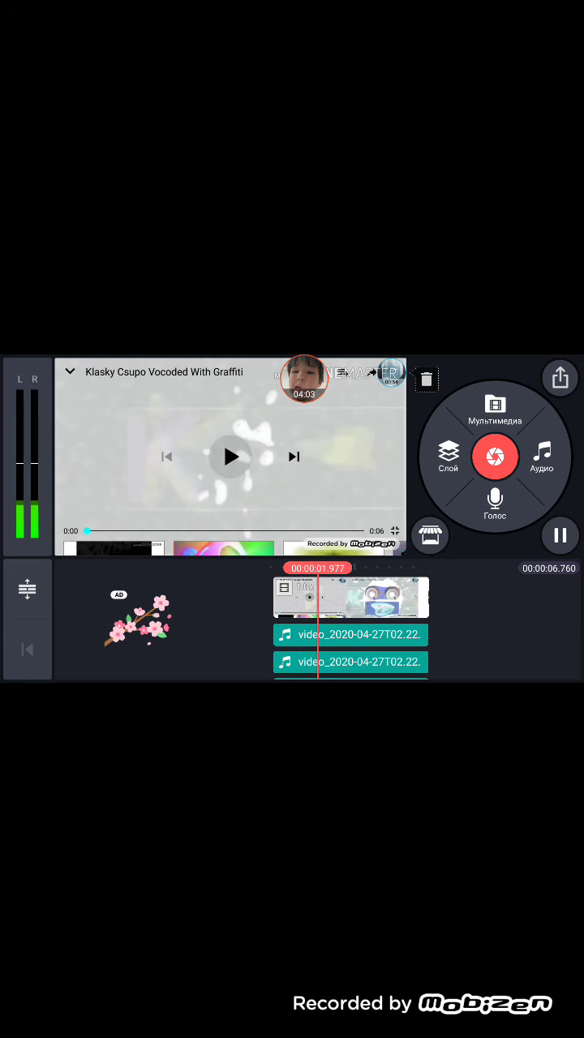
{"action": "scroll", "scroll_direction": "left", "scroll_amount": 3}
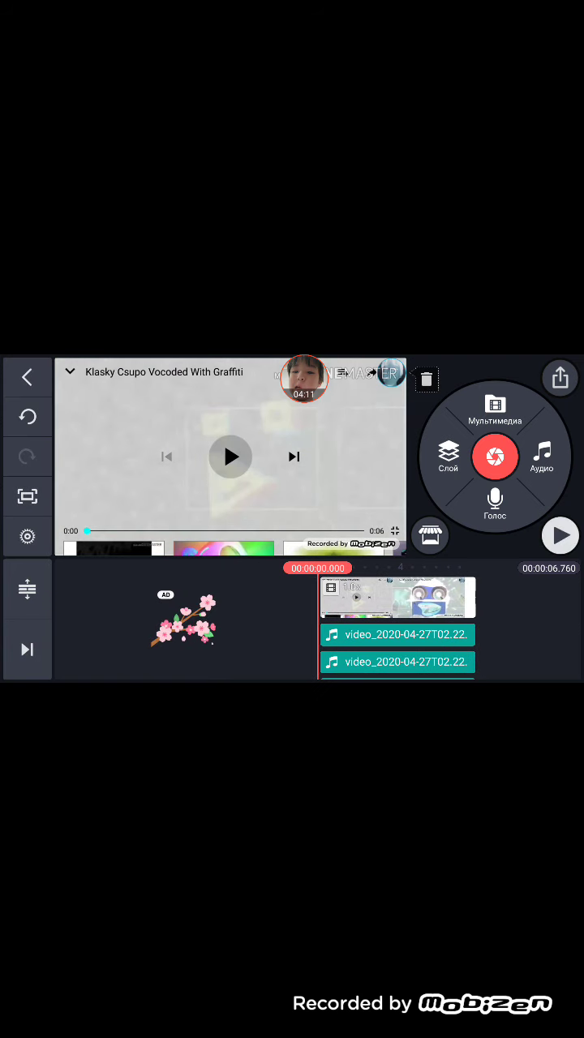
{"action": "left_click", "coordinate": [560, 536]}
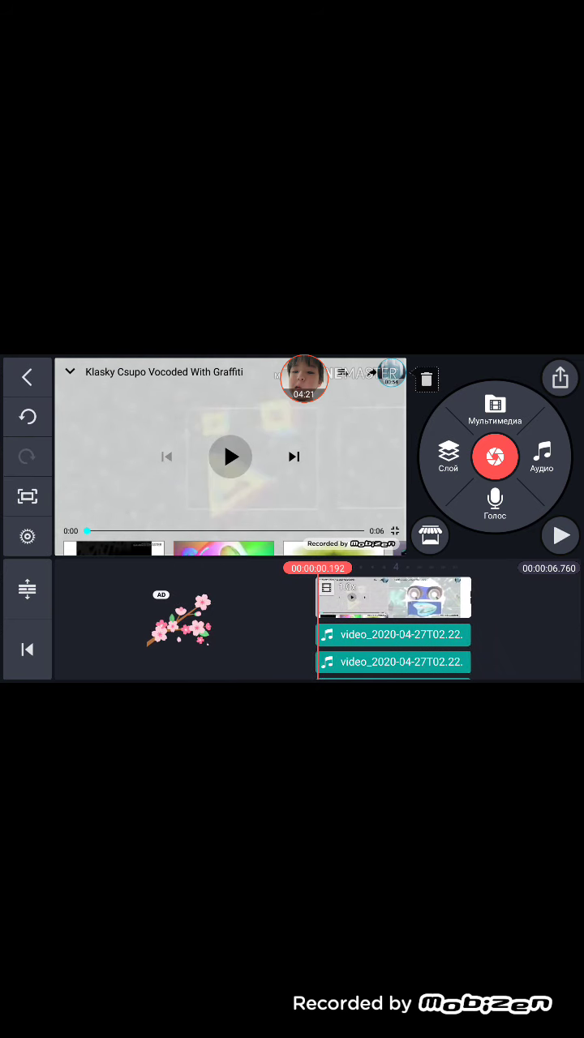
Step: Rewind and preview the project again, stopping back at the start
{"action": "left_click", "coordinate": [562, 536]}
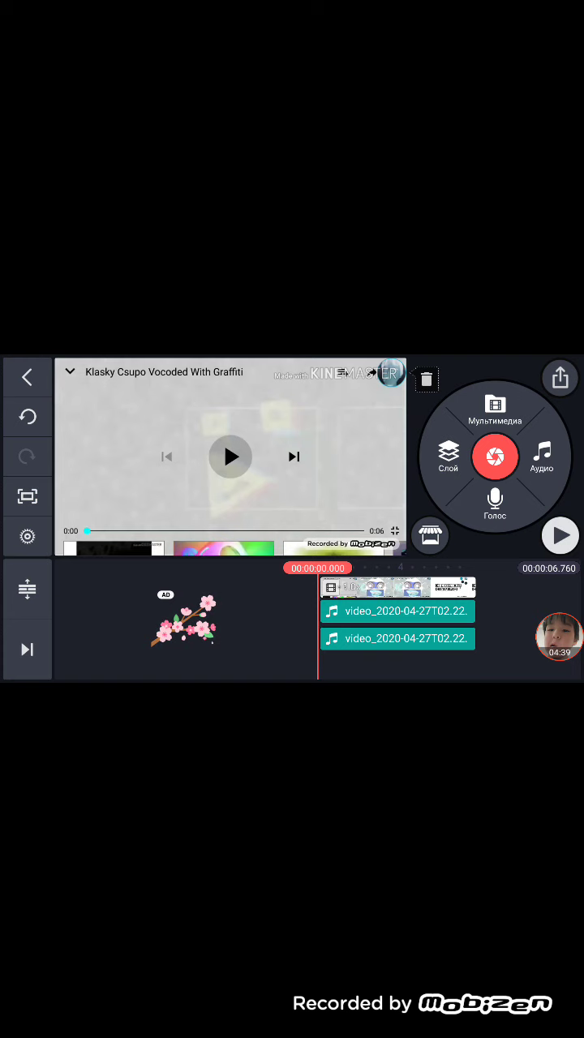
{"action": "left_click", "coordinate": [560, 535]}
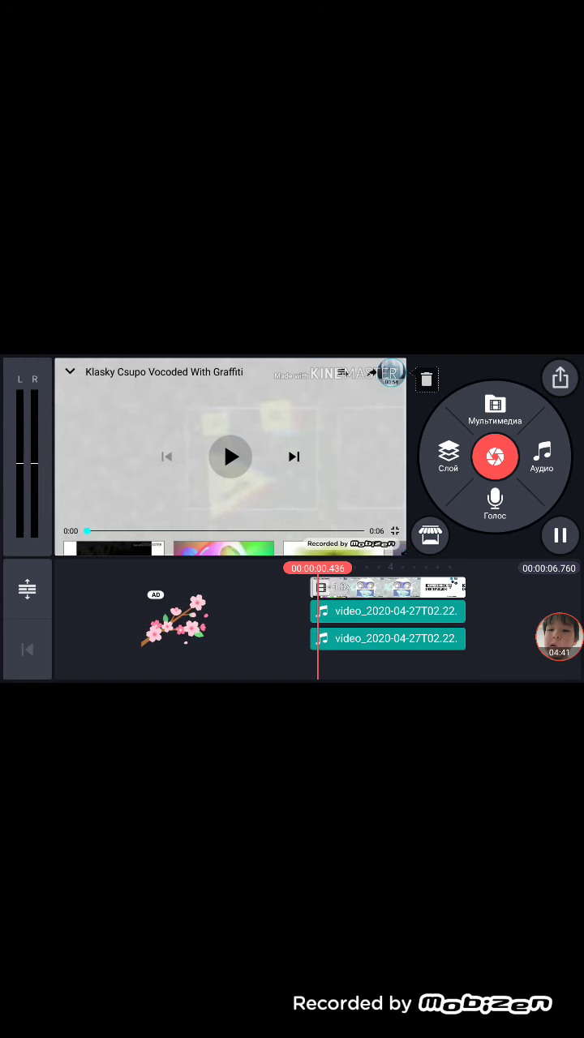
{"action": "left_click", "coordinate": [230, 457]}
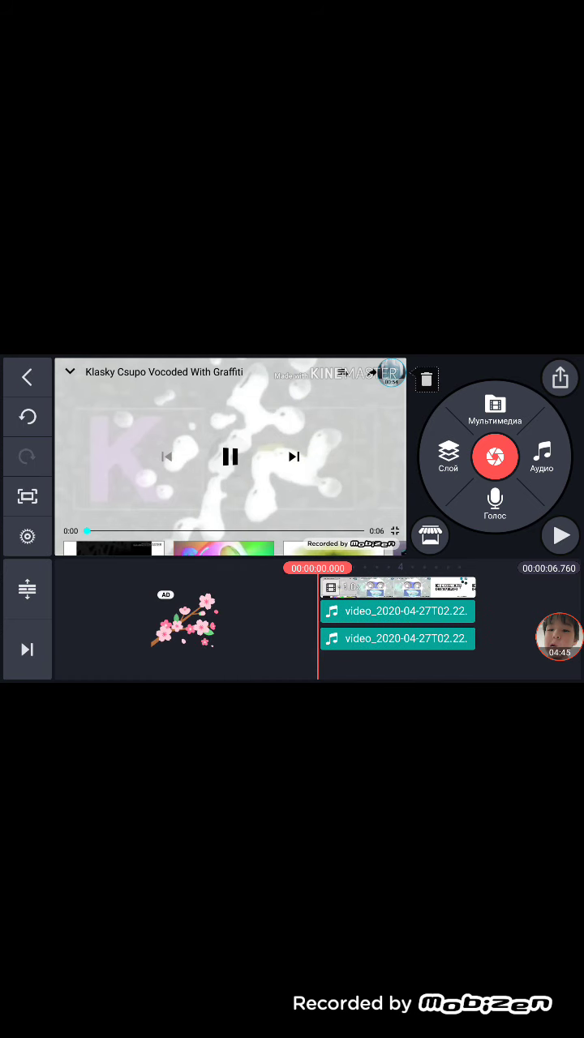
{"action": "left_click", "coordinate": [230, 458]}
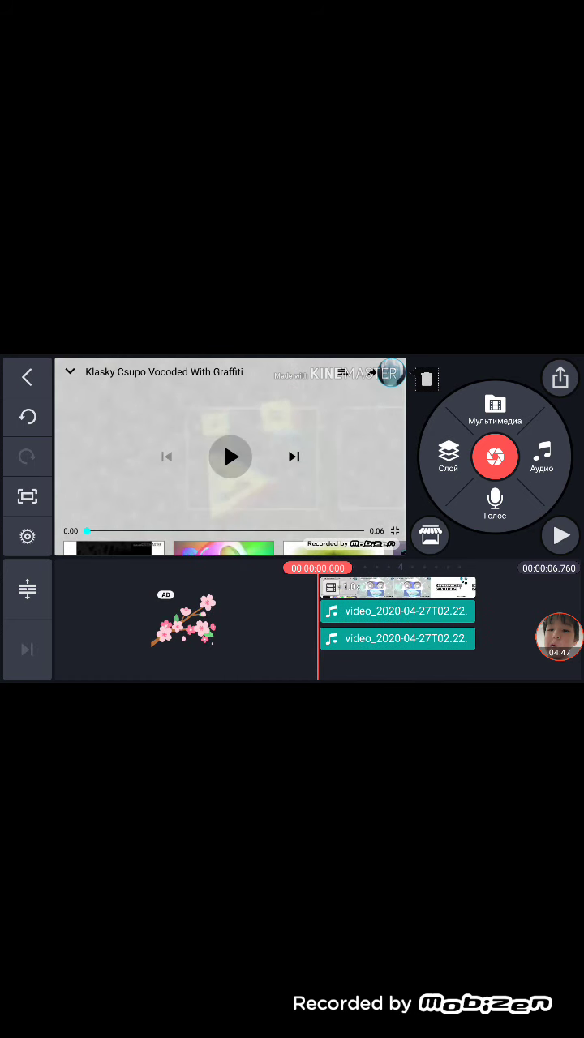
{"action": "left_click", "coordinate": [560, 535]}
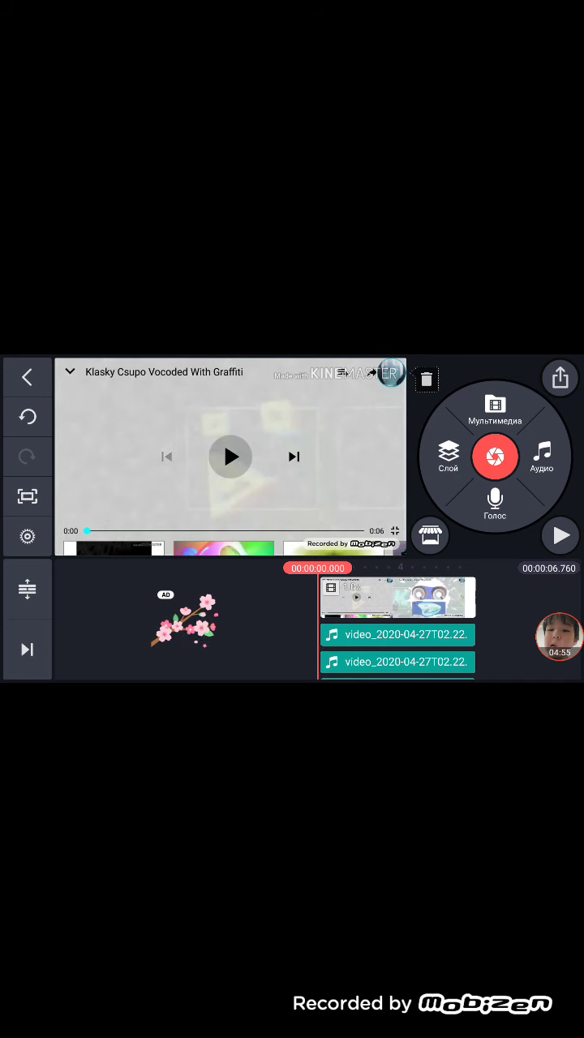
Step: Move the playhead to the end of the logo clip showing the final logo frame
{"action": "left_click", "coordinate": [231, 458]}
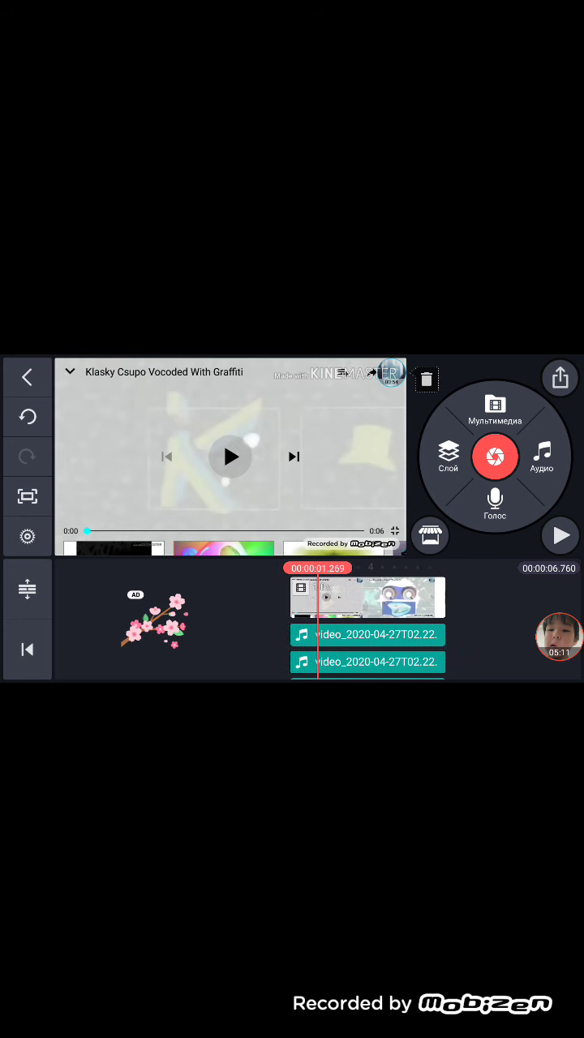
{"action": "left_click", "coordinate": [230, 458]}
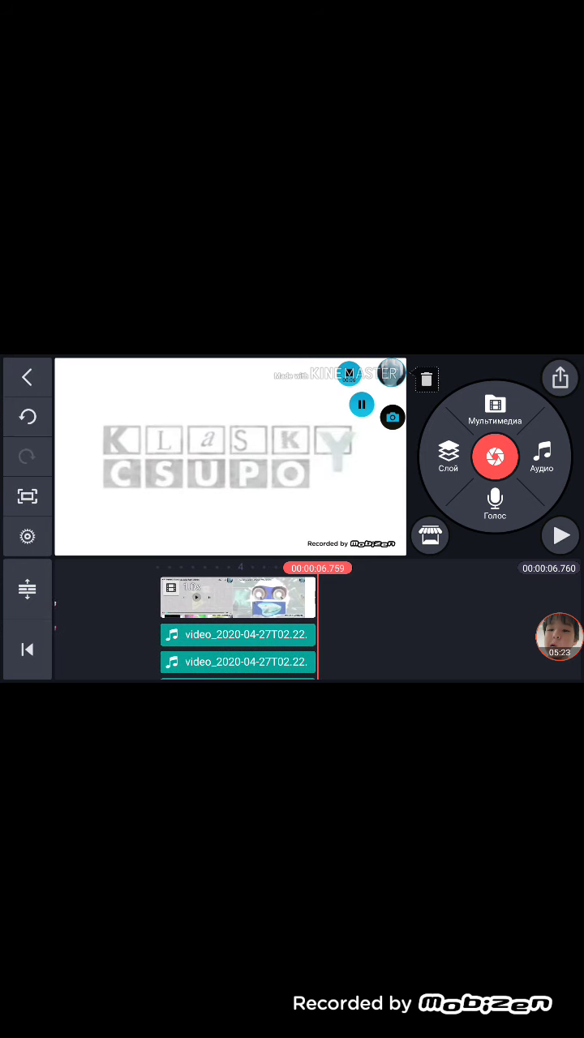
Step: Add a second clip after the logo video from the Media Browser
{"action": "left_click", "coordinate": [493, 409]}
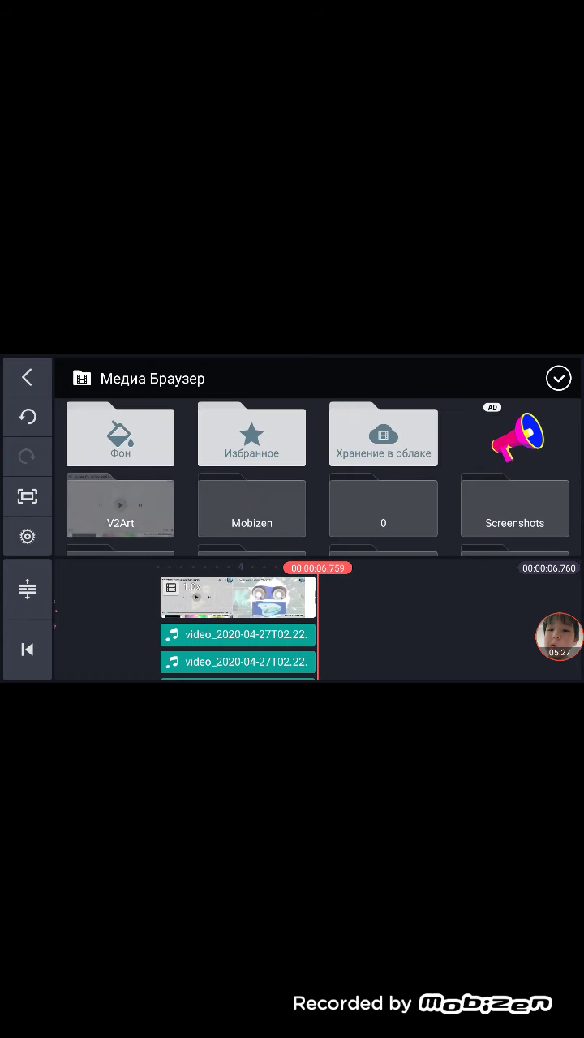
{"action": "left_click", "coordinate": [120, 435]}
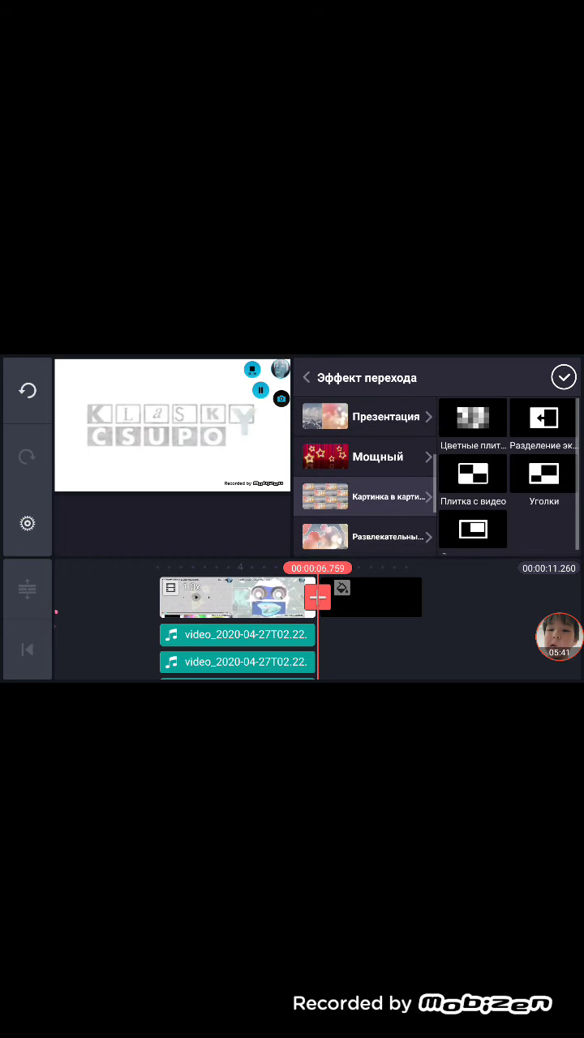
Step: Browse transition categories and apply the Colored Tiles transition between the two clips
{"action": "left_click", "coordinate": [474, 474]}
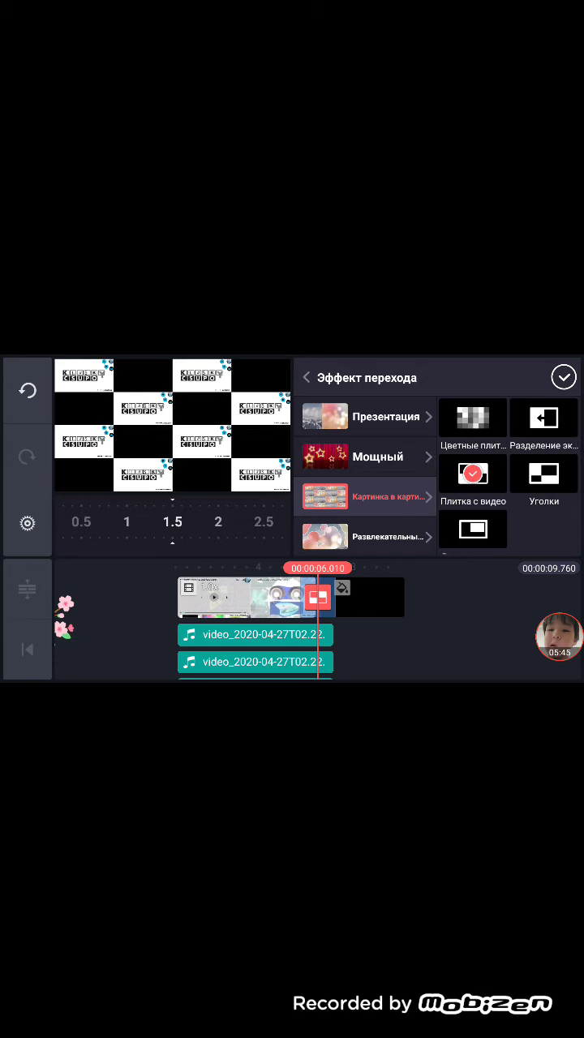
{"action": "scroll", "scroll_direction": "down", "scroll_amount": 3}
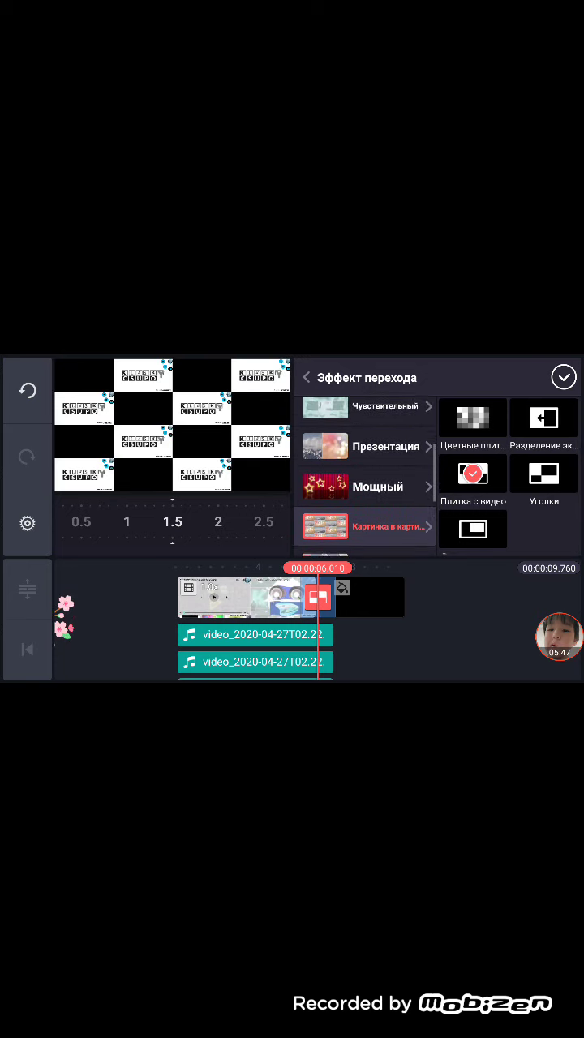
{"action": "scroll", "scroll_direction": "down", "scroll_amount": 3}
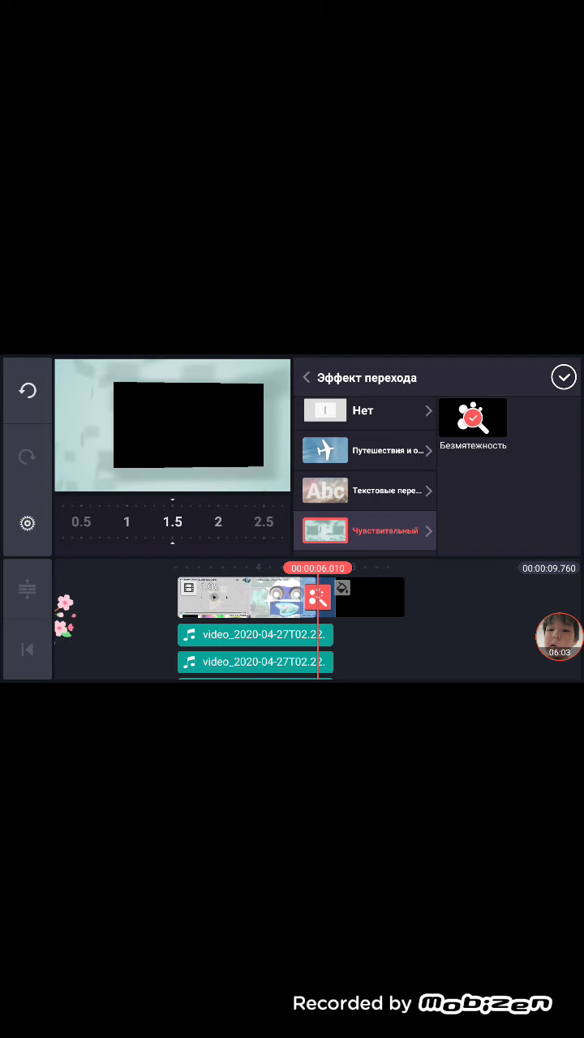
{"action": "scroll", "scroll_direction": "down", "scroll_amount": 3}
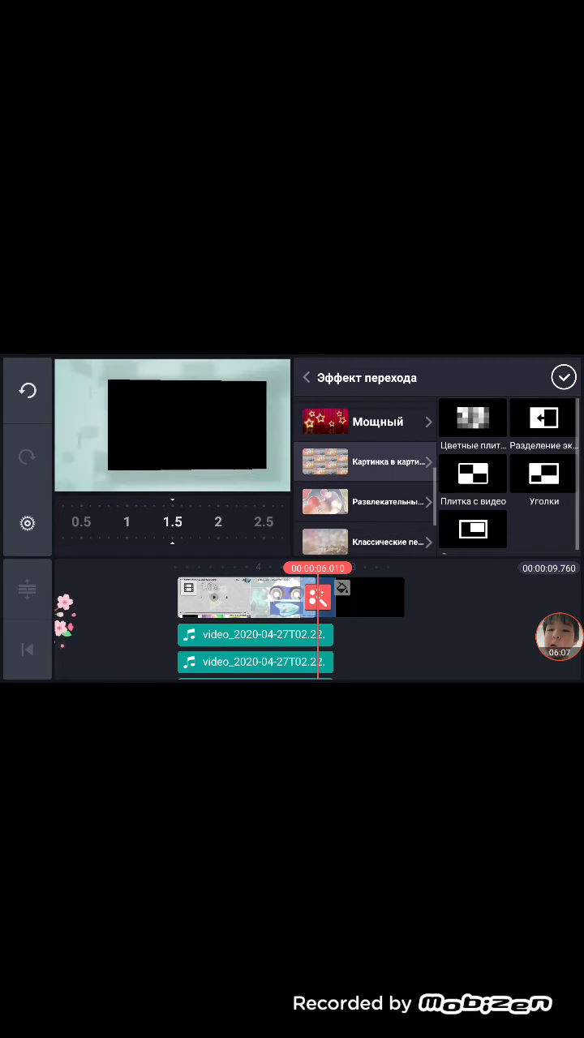
{"action": "left_click", "coordinate": [542, 474]}
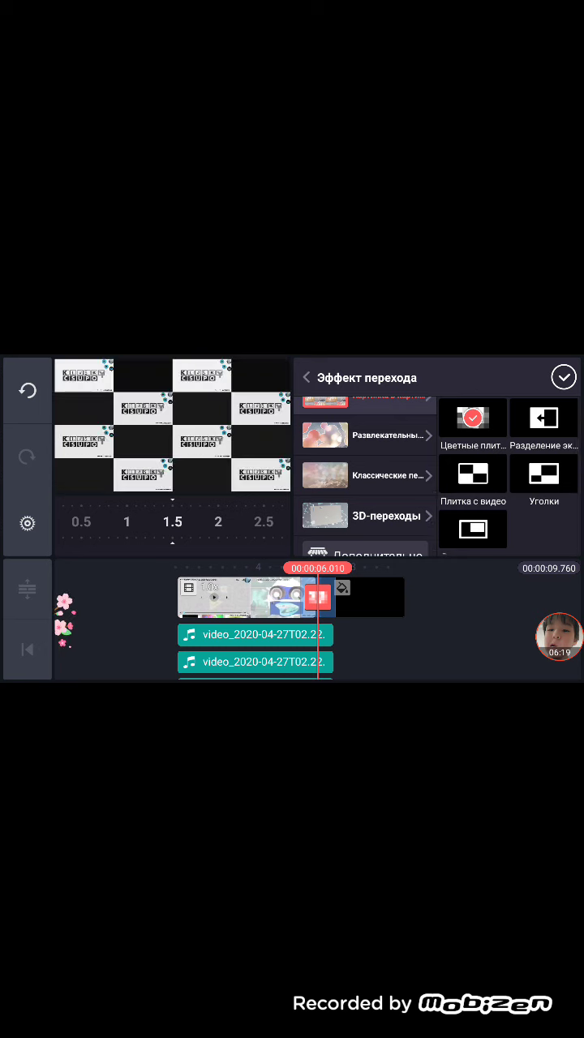
Step: Apply the Classic Crossfade transition between the two clips and confirm it
{"action": "left_click", "coordinate": [381, 516]}
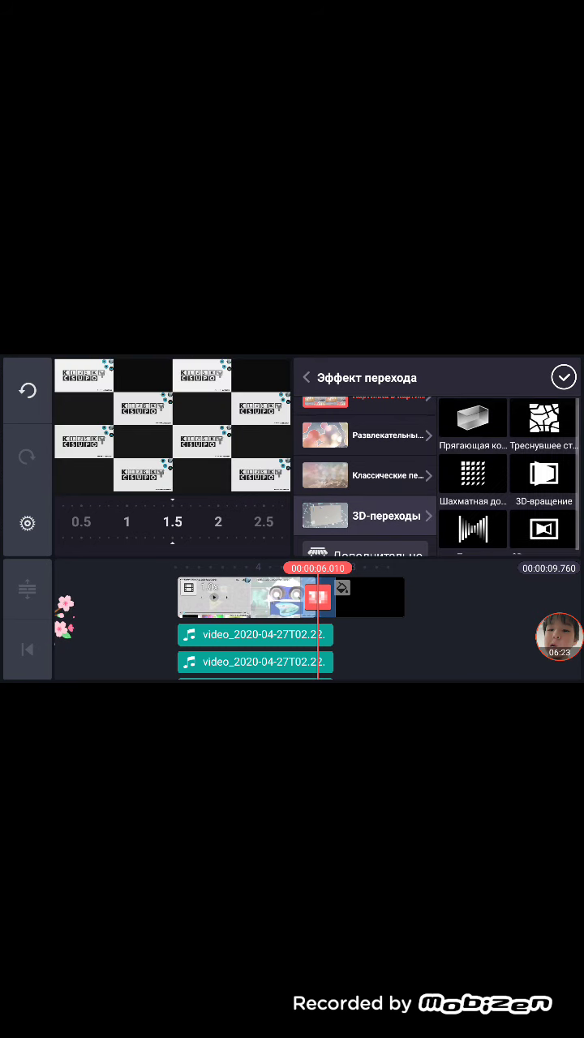
{"action": "left_click", "coordinate": [474, 474]}
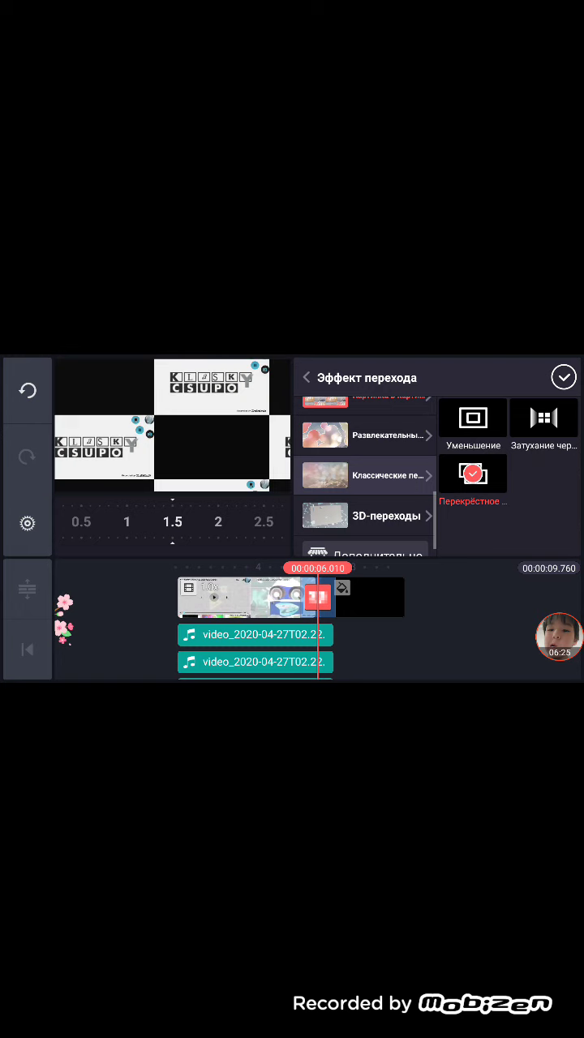
{"action": "left_click", "coordinate": [365, 473]}
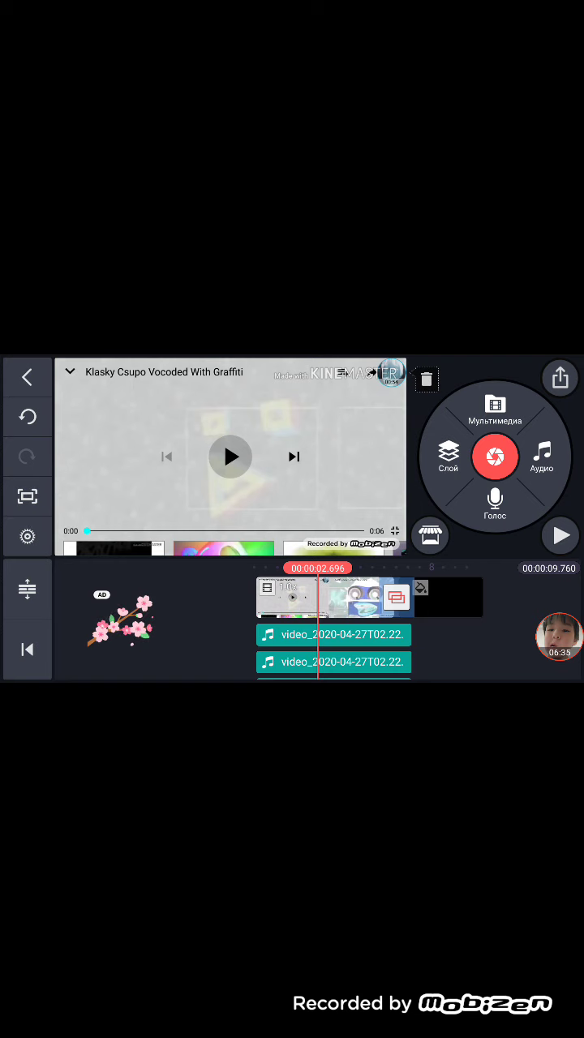
Step: Play the preview from the end of the logo clip through the crossfade
{"action": "left_click", "coordinate": [230, 458]}
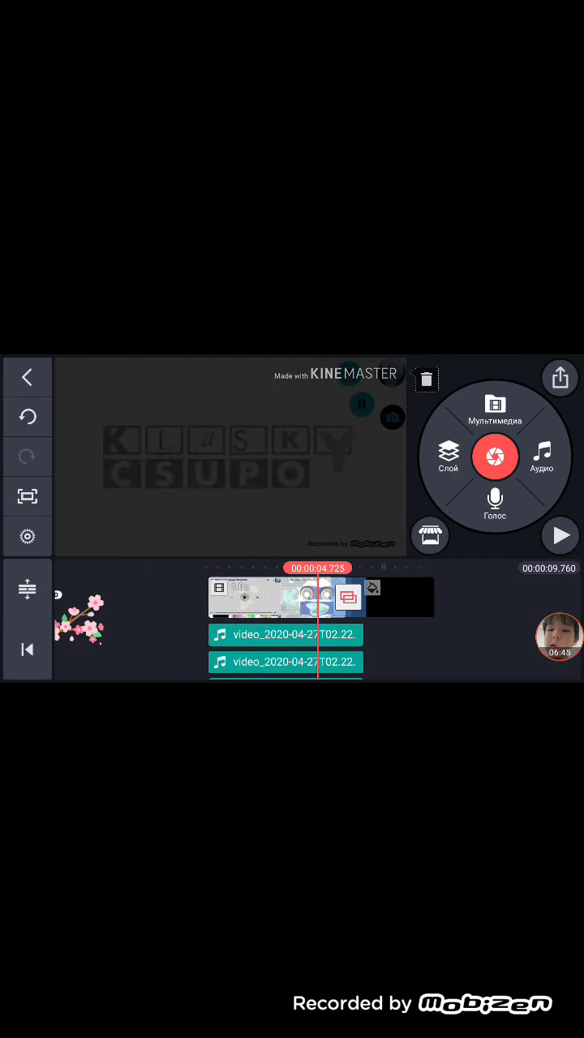
{"action": "left_click", "coordinate": [560, 536]}
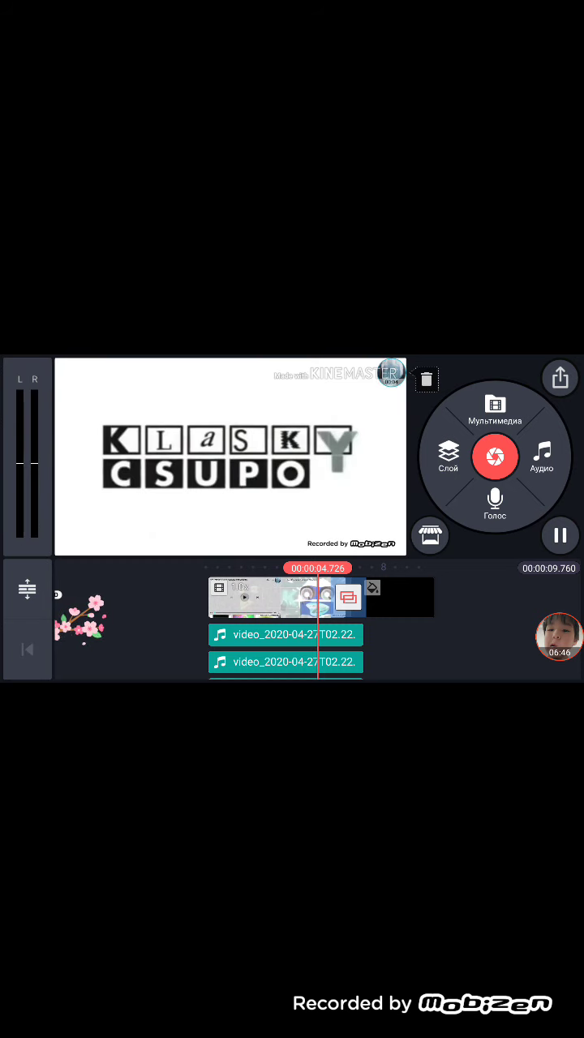